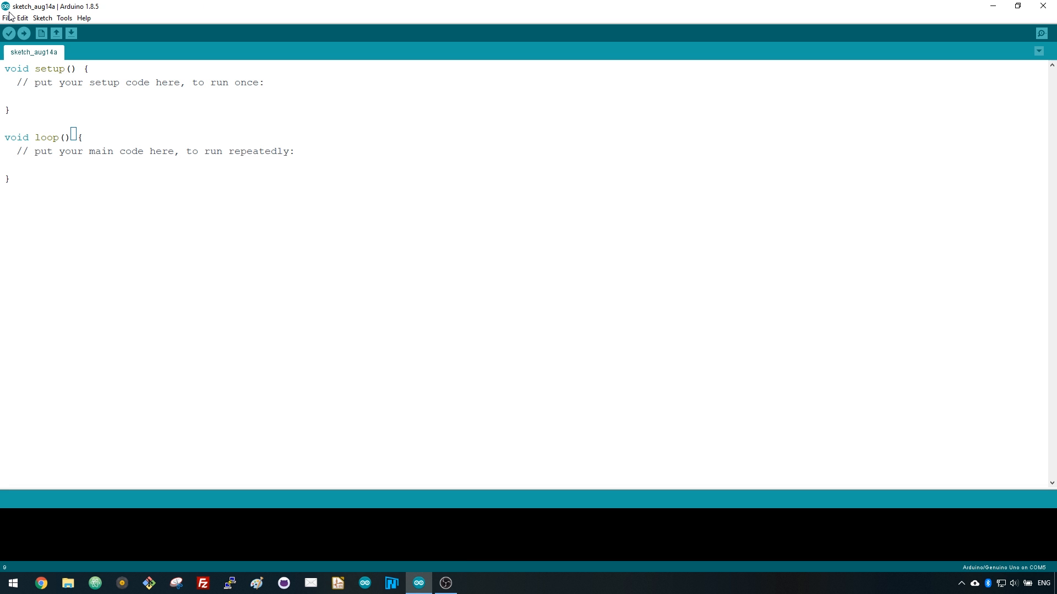
click(7, 18)
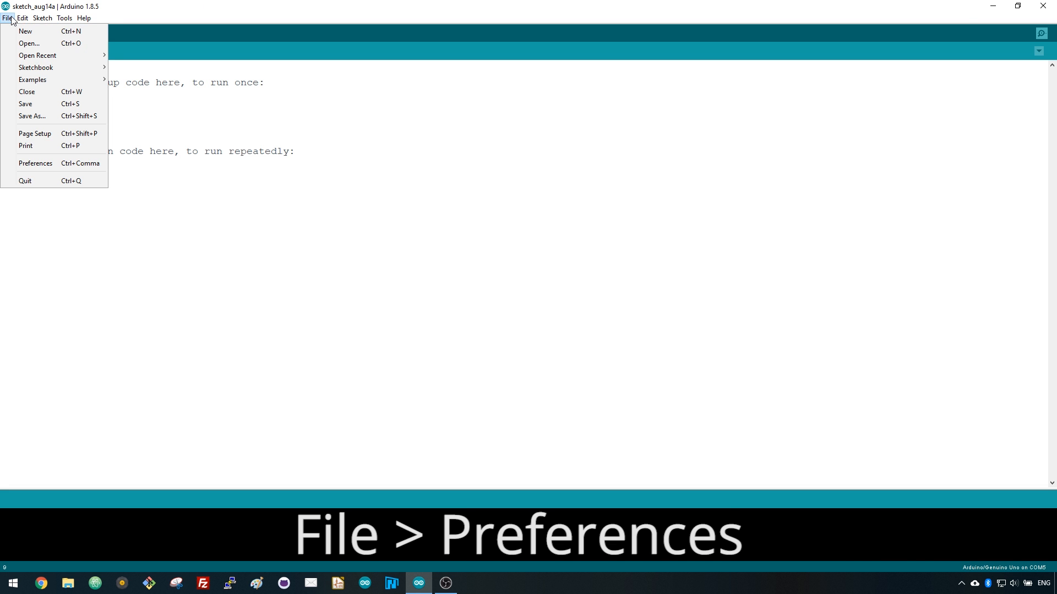
click(35, 163)
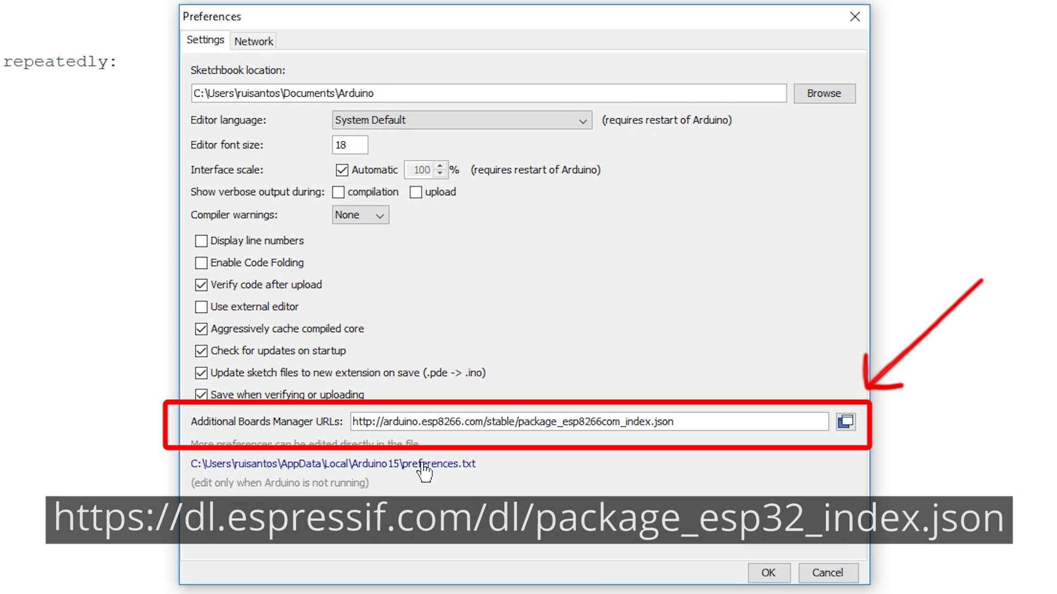
text(https://dl.espressif.com/dl/package_esp32_index.json,)
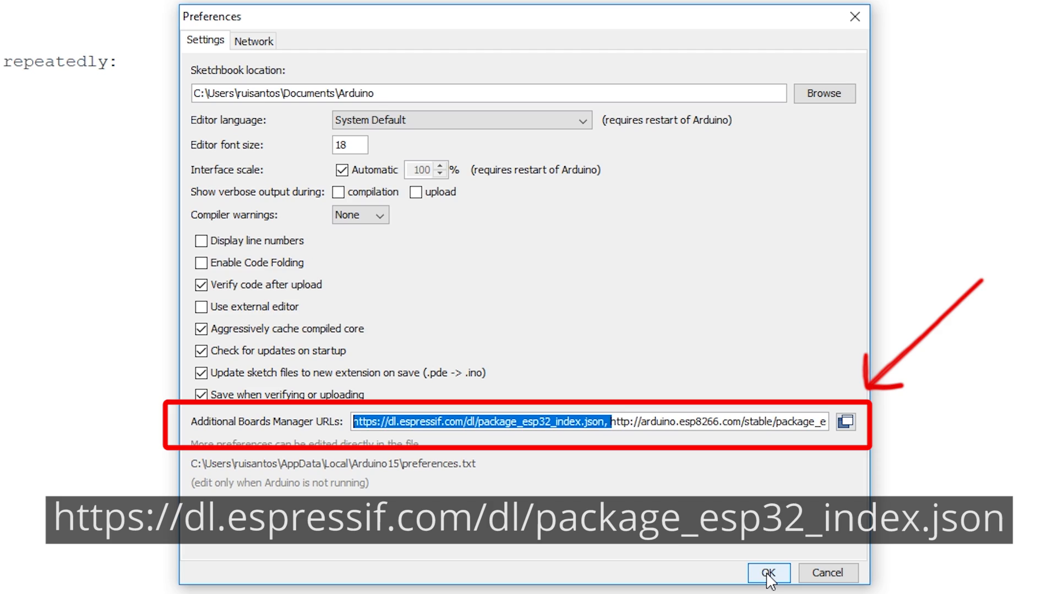
click(769, 576)
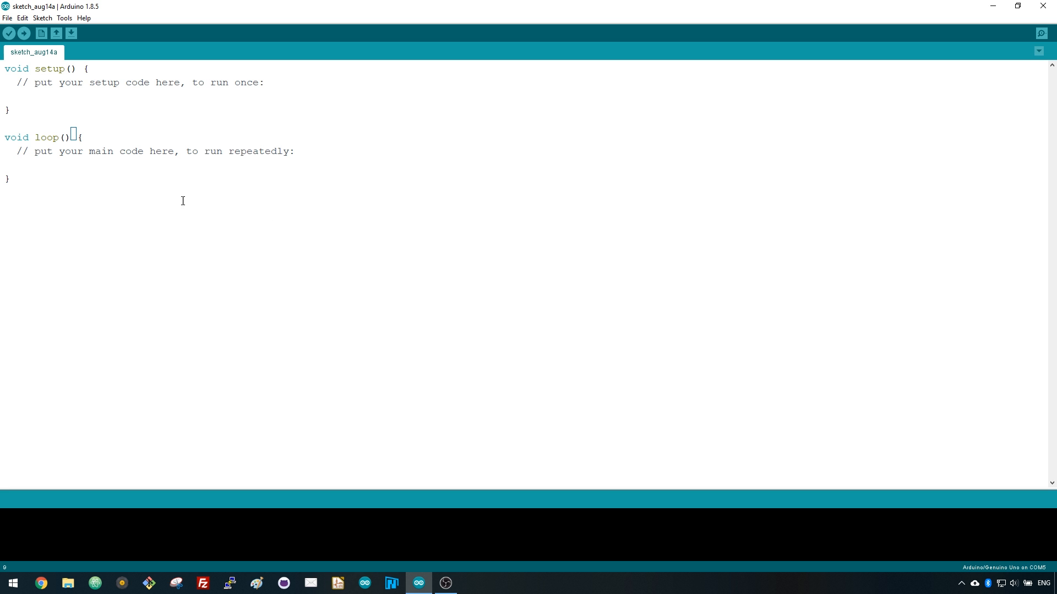
Search Boards Manager for 'esp32' and install the Espressif Systems package
click(65, 17)
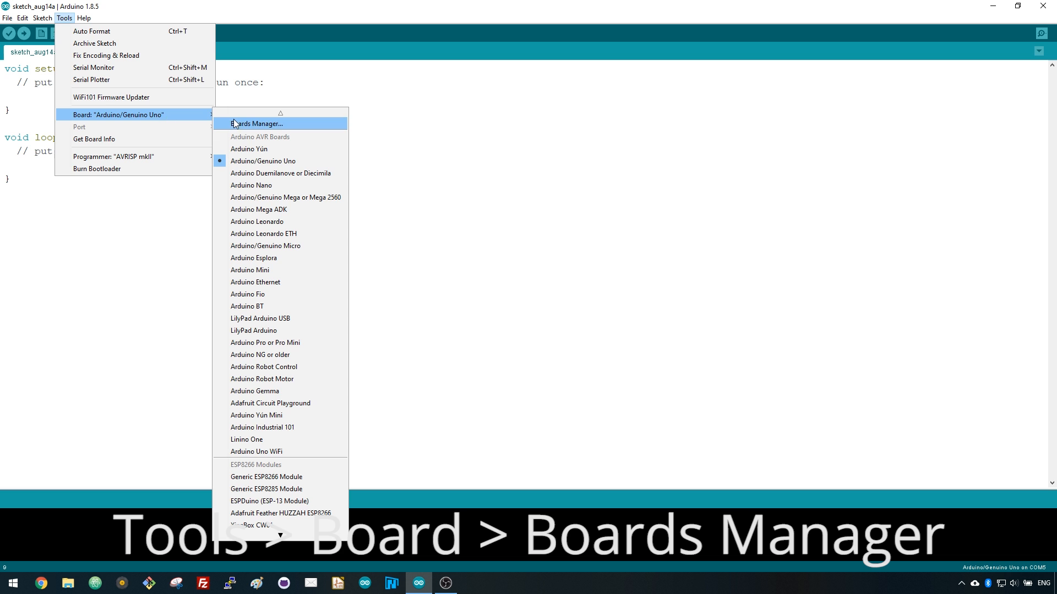
click(257, 123)
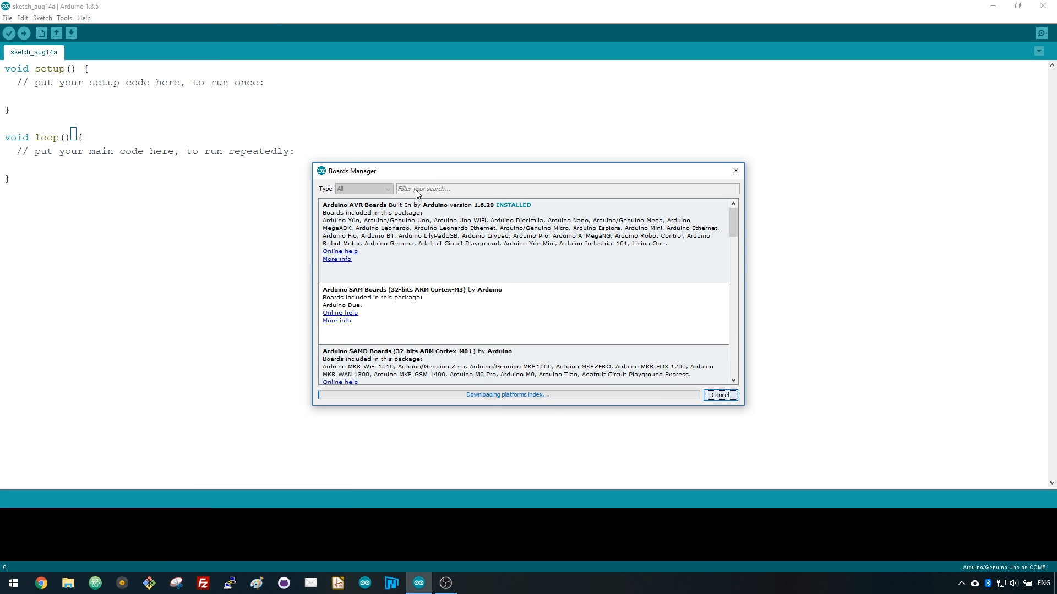
text(esp)
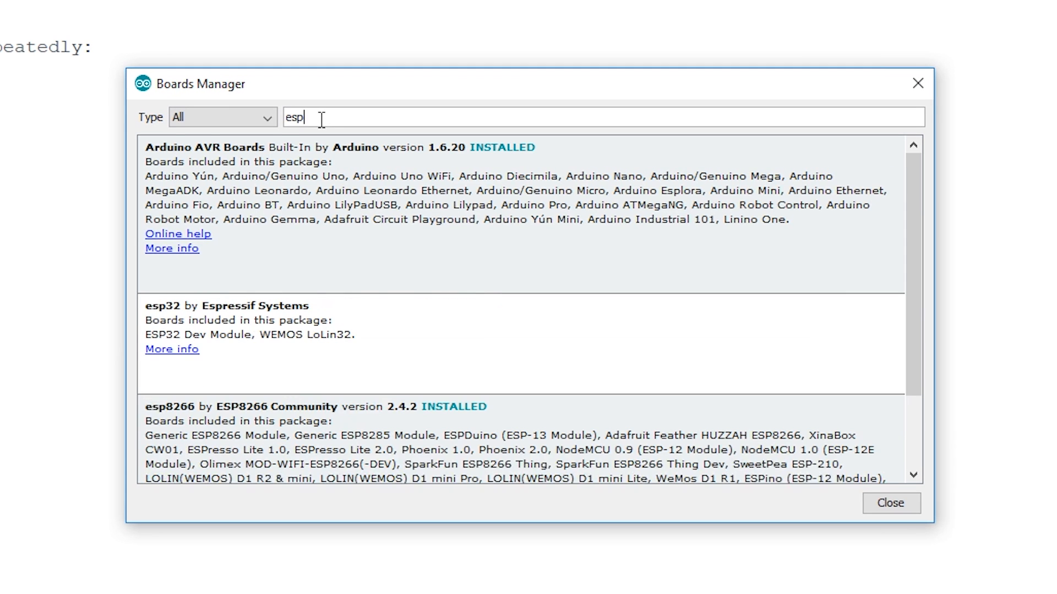
text(32)
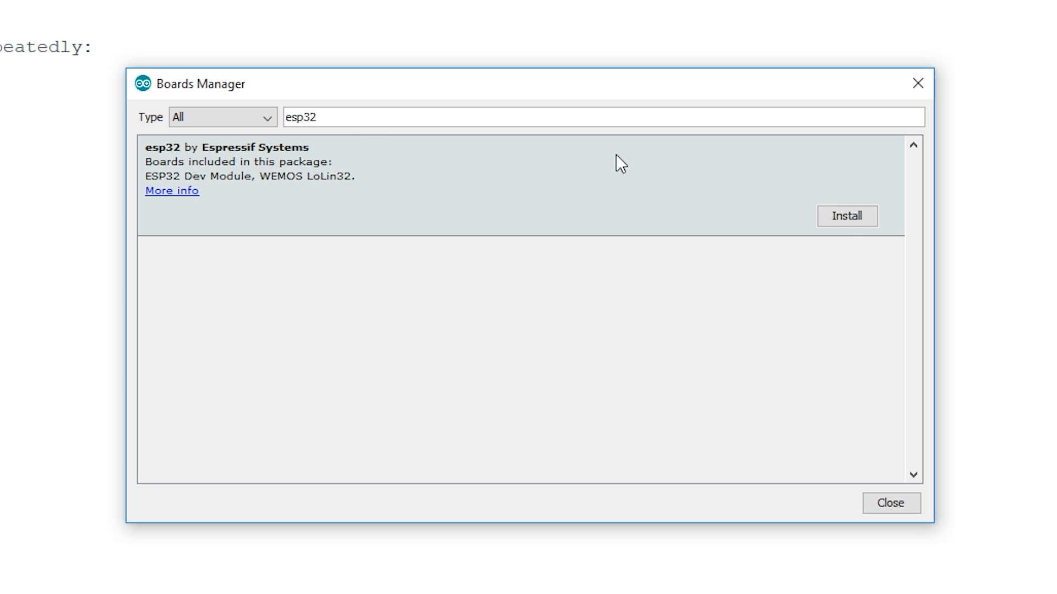
click(847, 216)
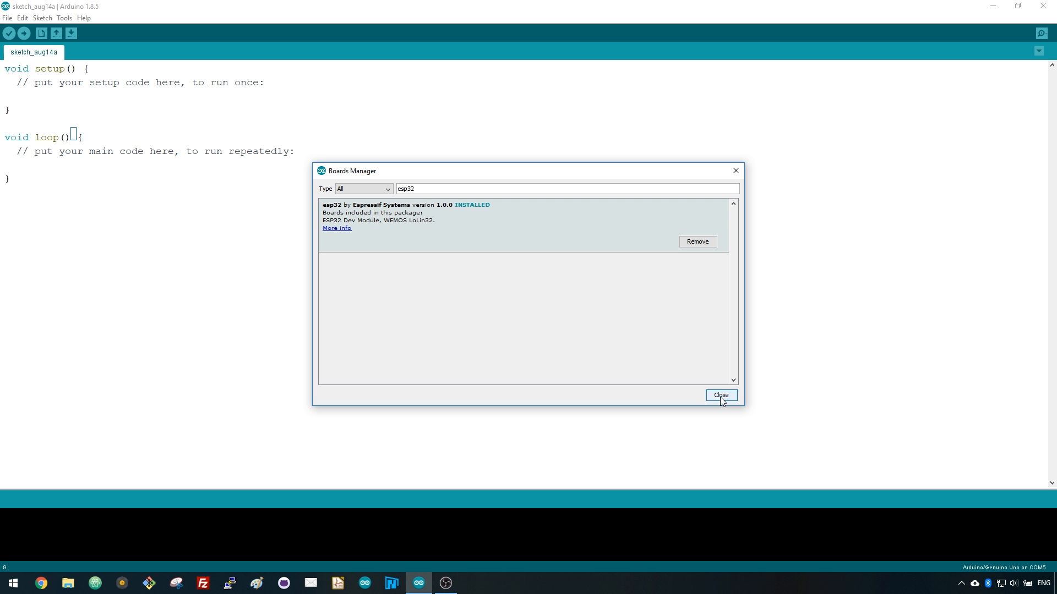
Close Boards Manager and scroll the Board menu to the ESP32 Arduino boards
click(720, 395)
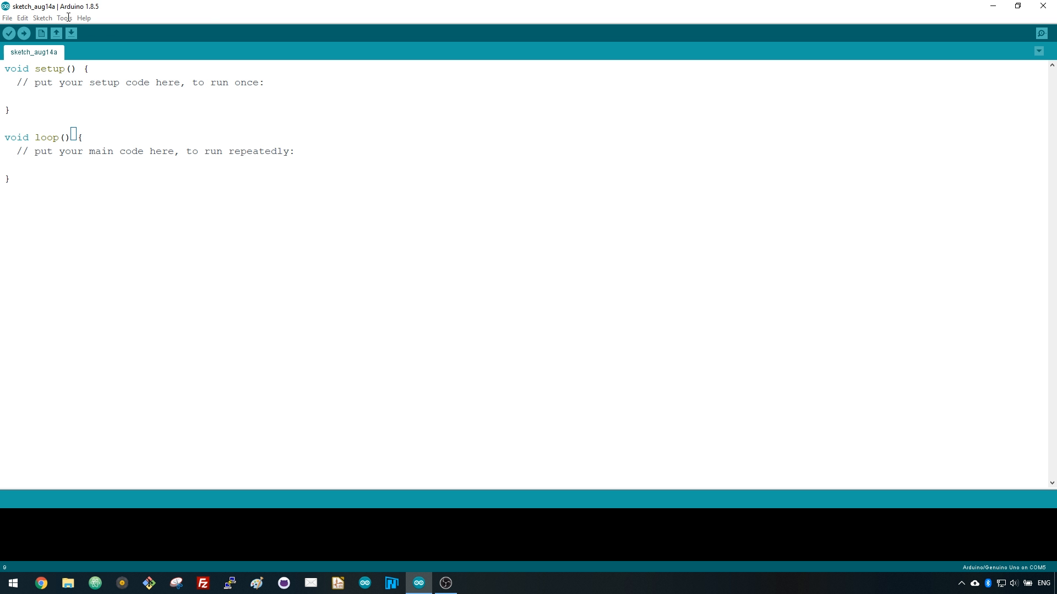
click(64, 18)
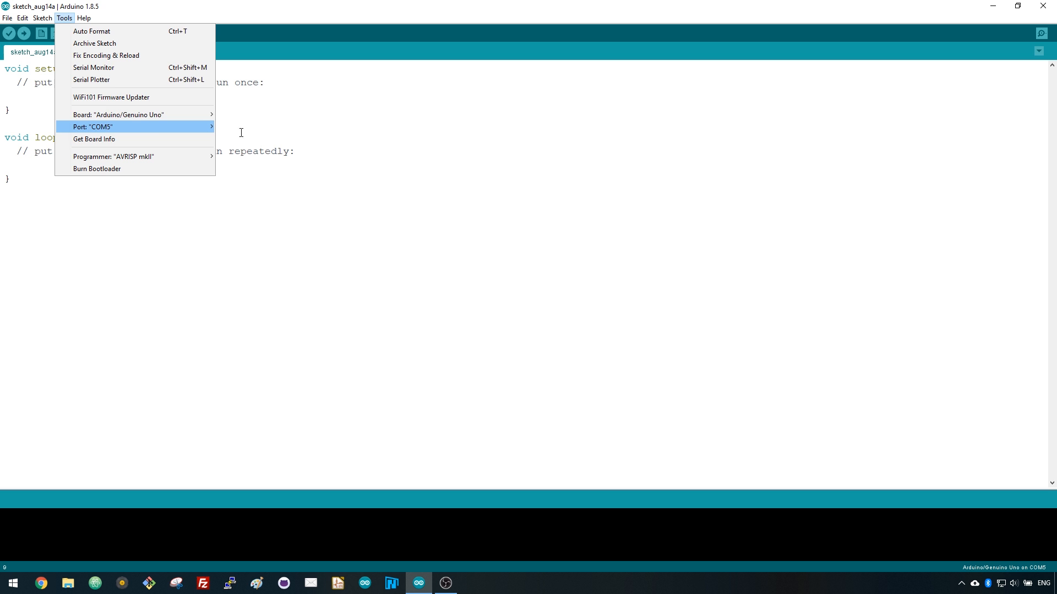
mouse_move(118, 114)
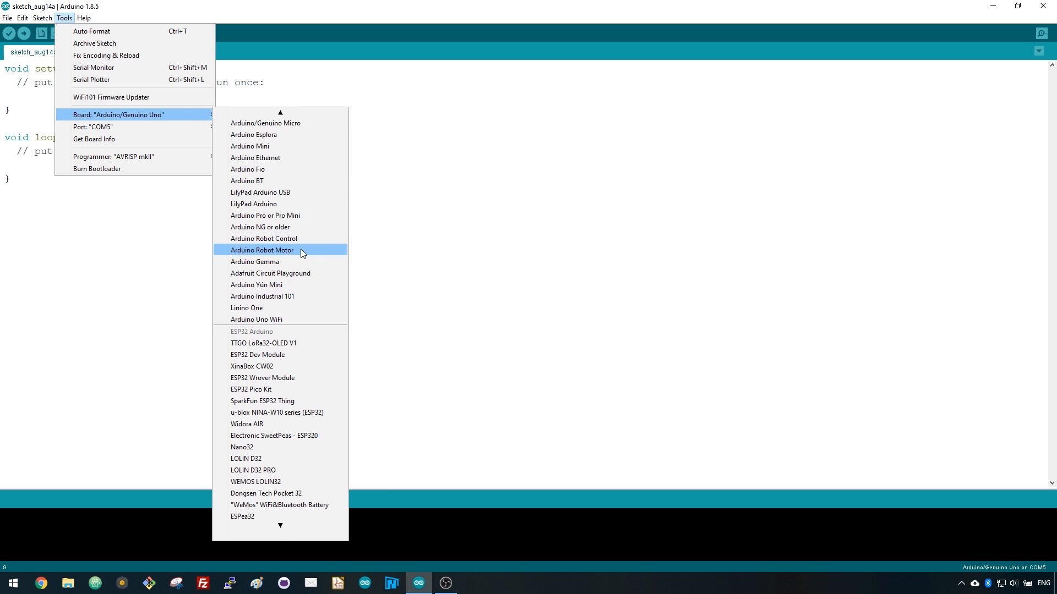
scroll(down, 3)
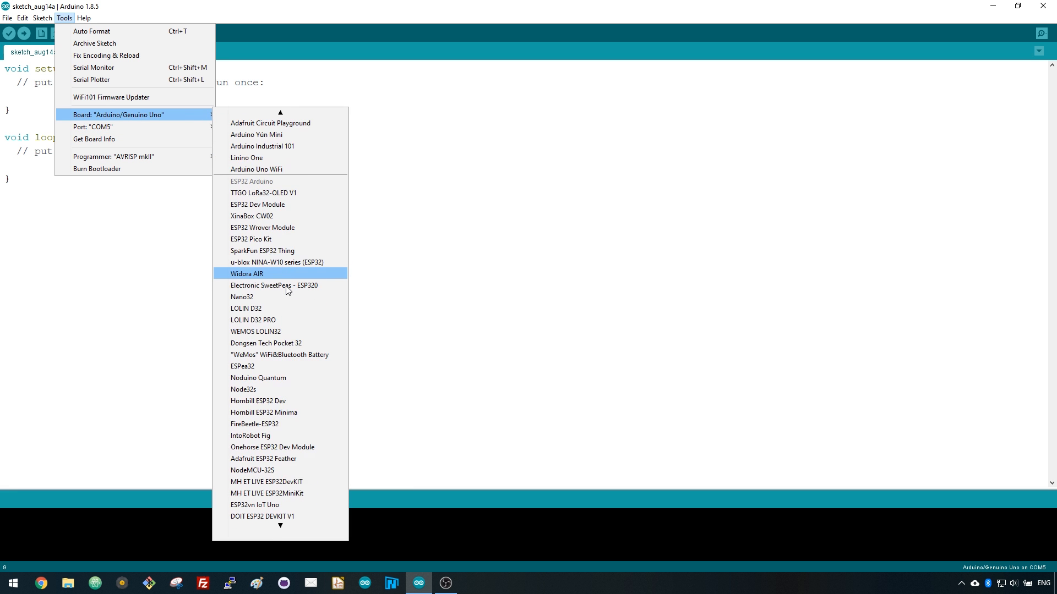
scroll(down, 3)
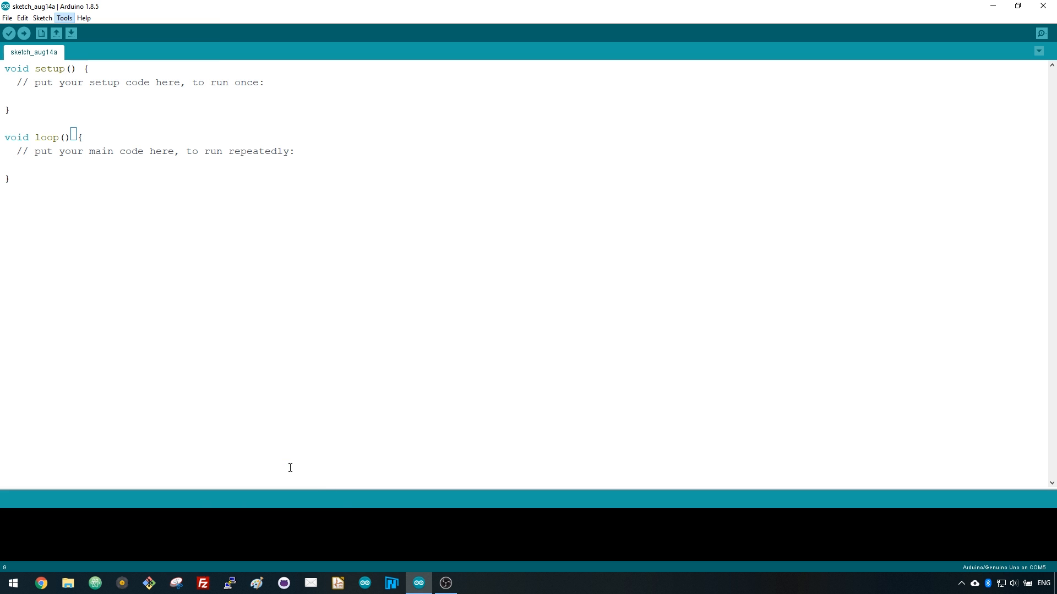
mouse_move(339, 295)
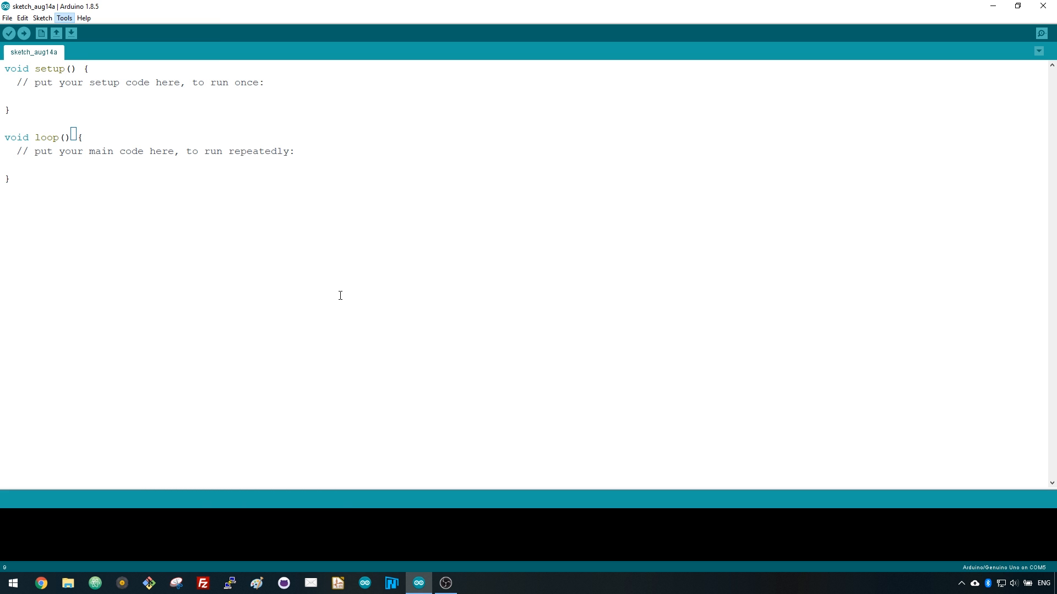